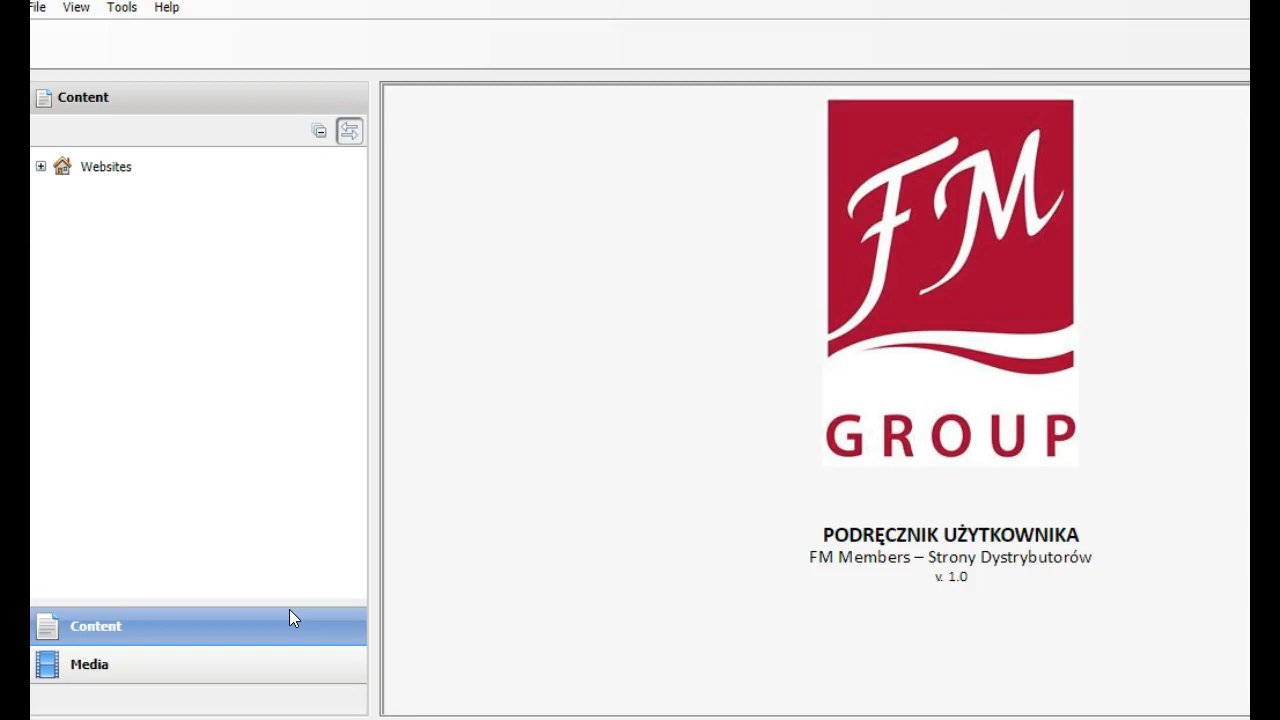
{"action": "mouse_move", "coordinate": [38, 182]}
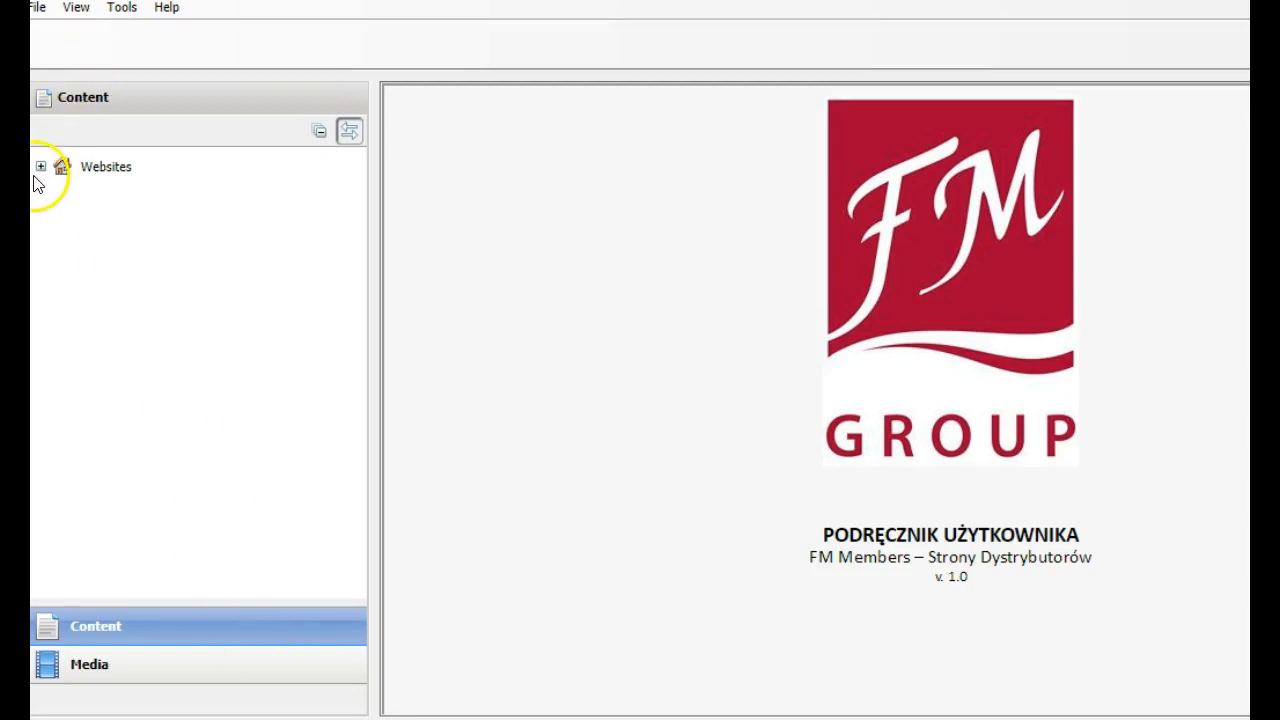
{"action": "left_click", "coordinate": [41, 167]}
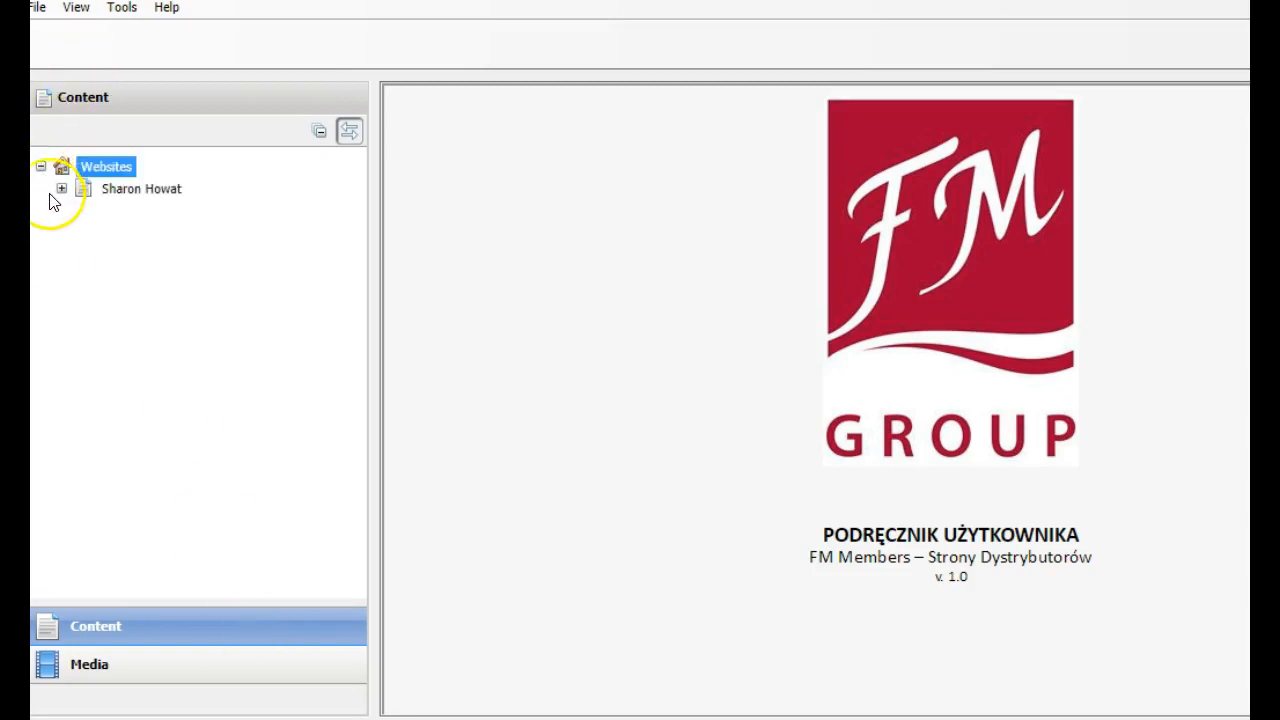
{"action": "left_click", "coordinate": [62, 188]}
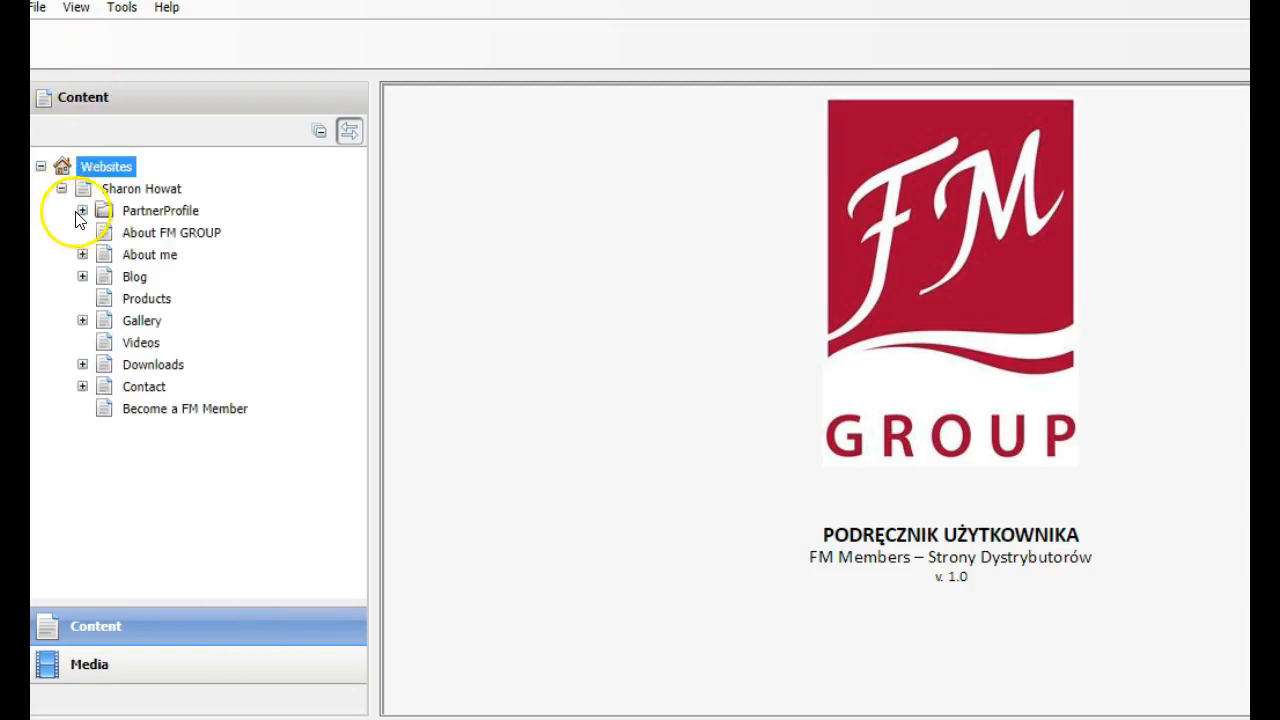
{"action": "left_click", "coordinate": [82, 210]}
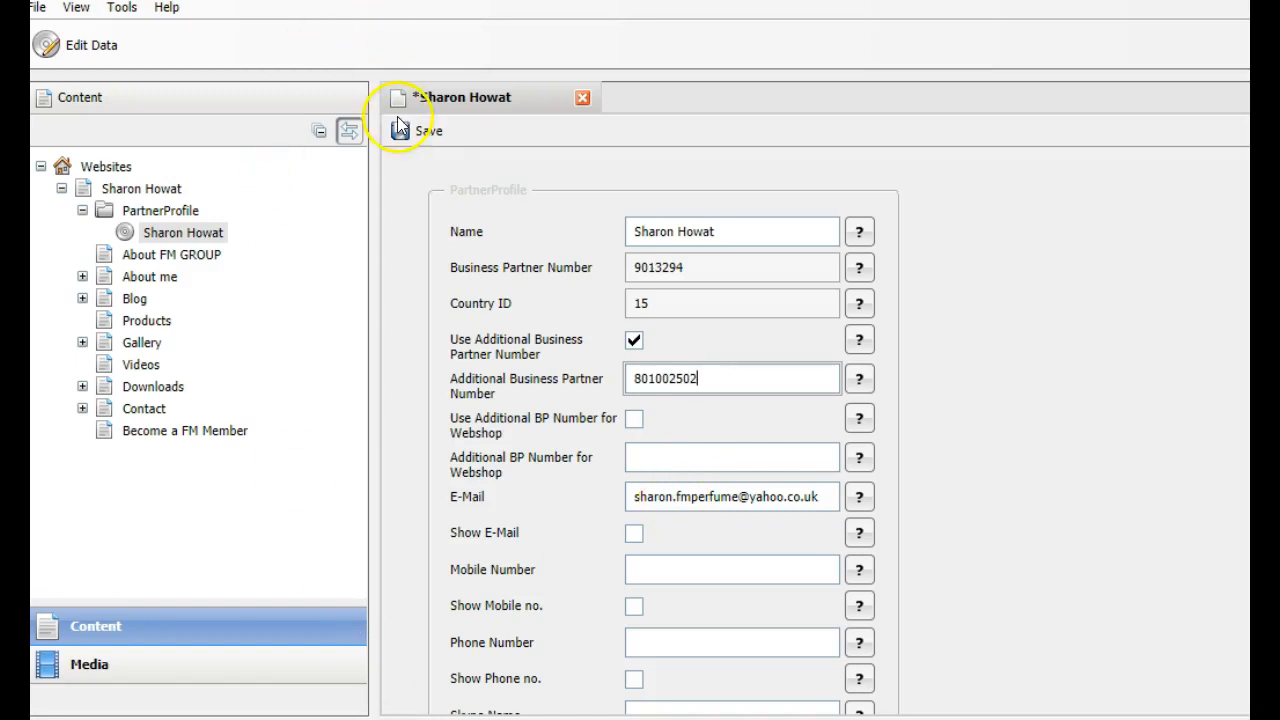
{"action": "left_click", "coordinate": [426, 131]}
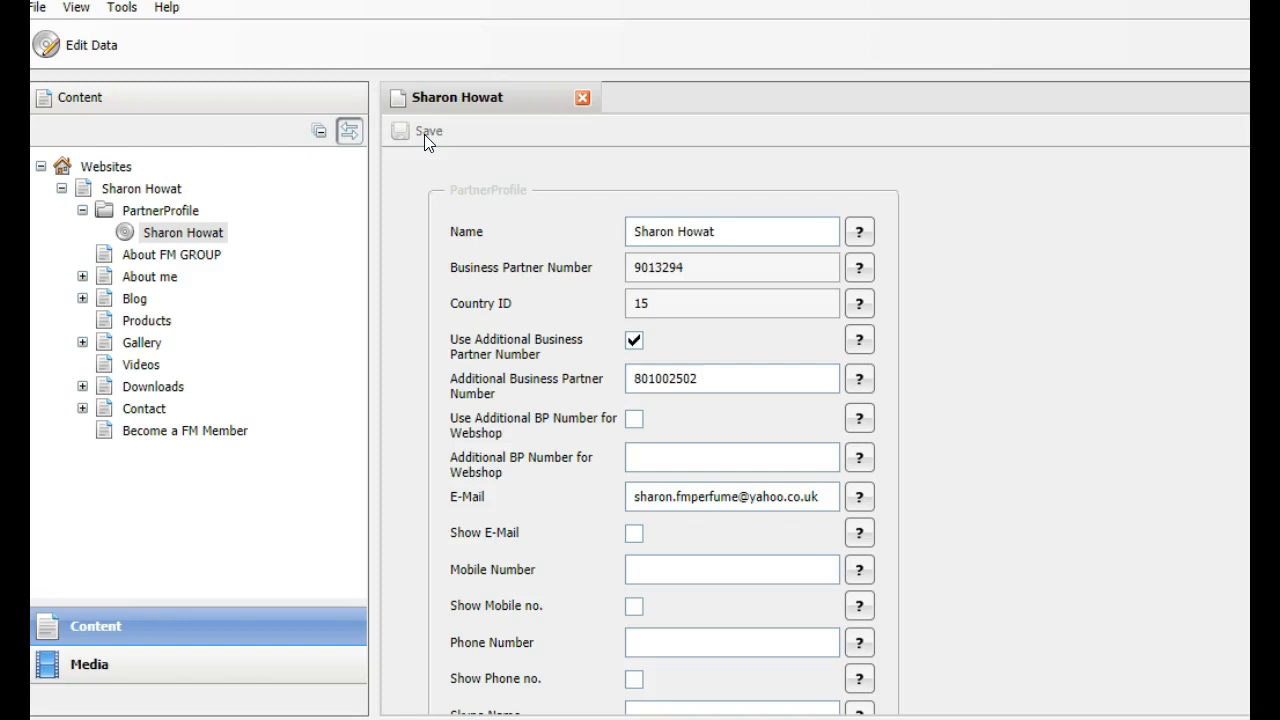
{"action": "mouse_move", "coordinate": [457, 296]}
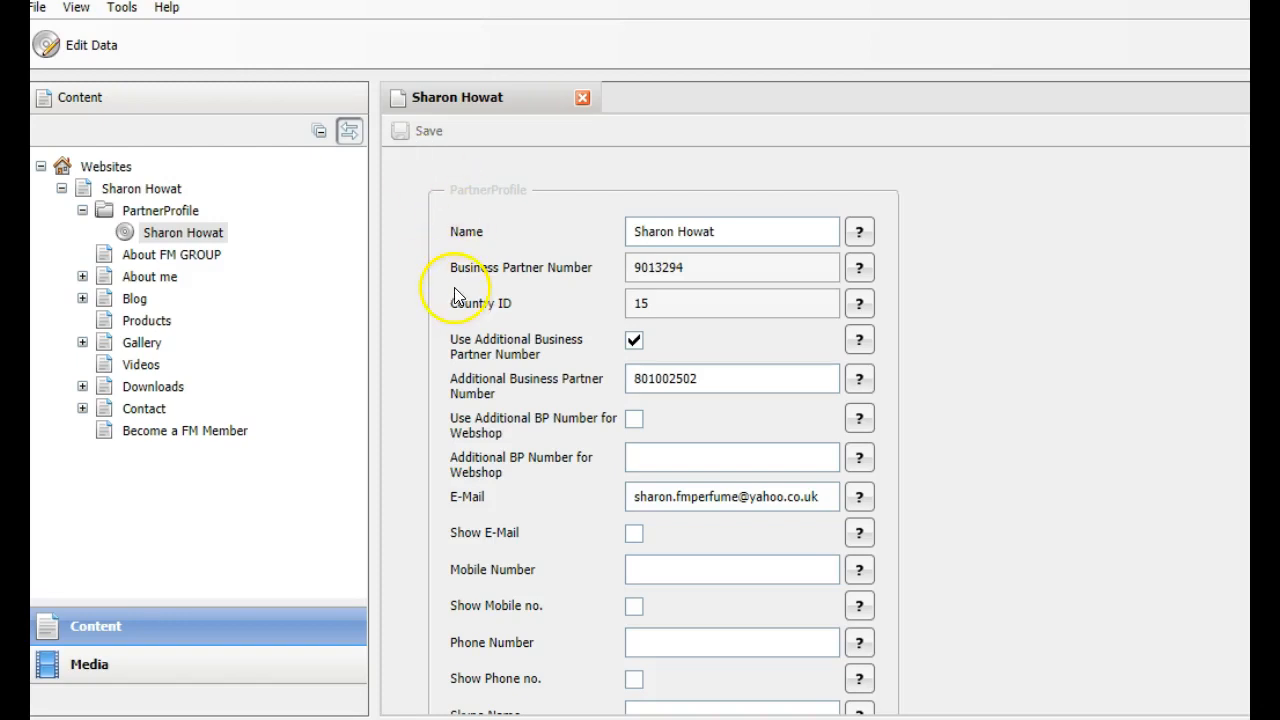